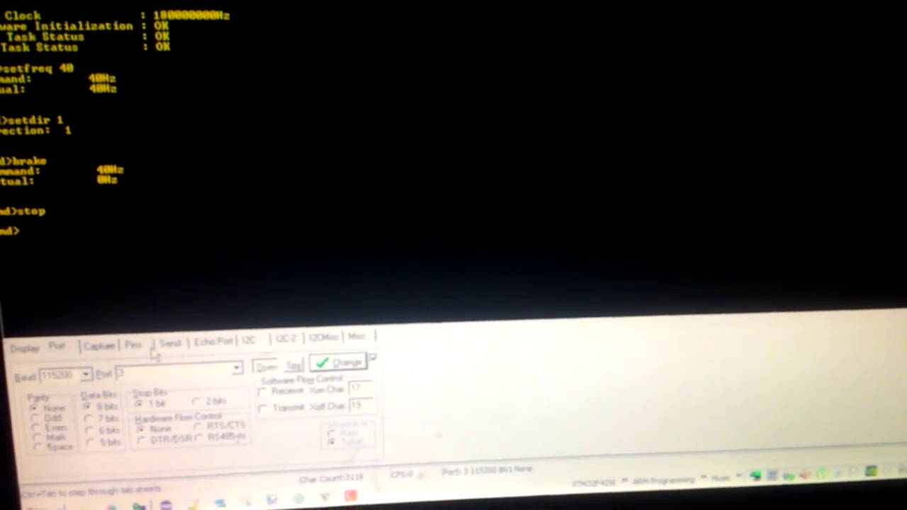
Switch RealTerm to the Send options and bring up the file chooser for Dump File to Port.
left_click(170, 341)
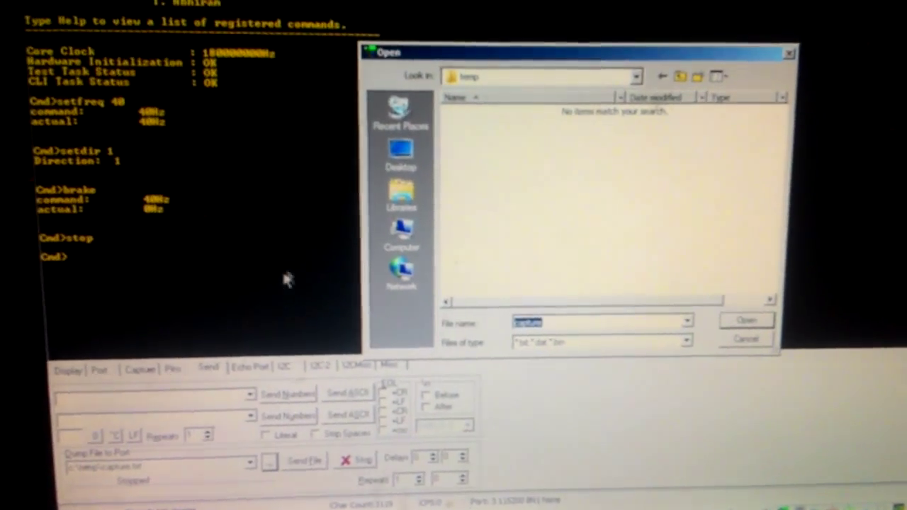
Select the CODE text file from the Desktop as the file to dump to the serial port.
left_click(401, 155)
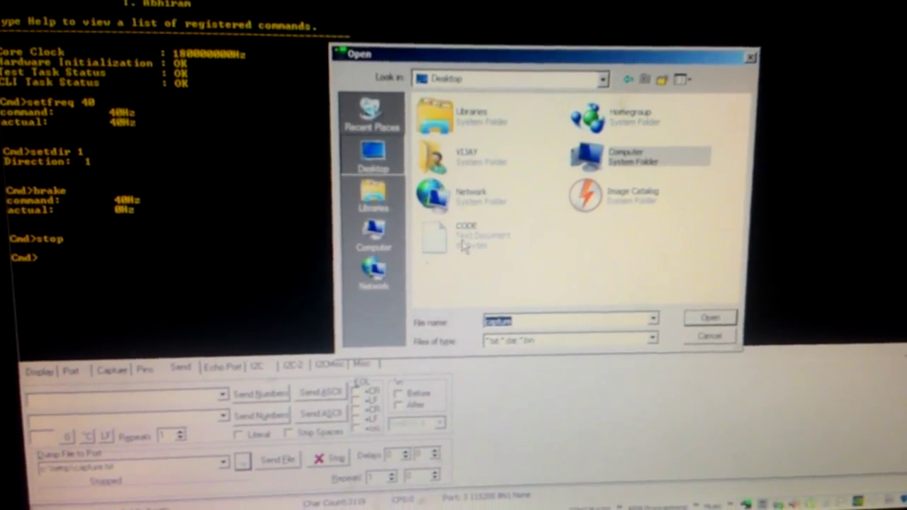
left_click(709, 317)
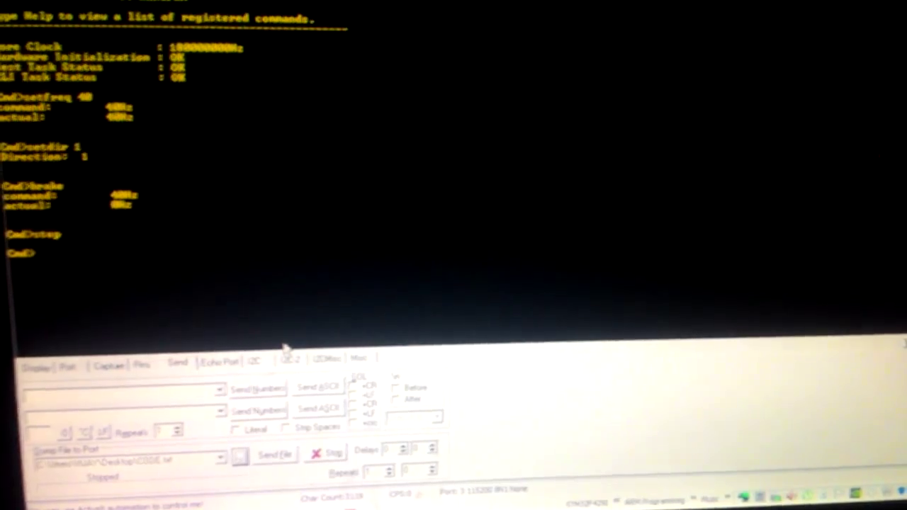